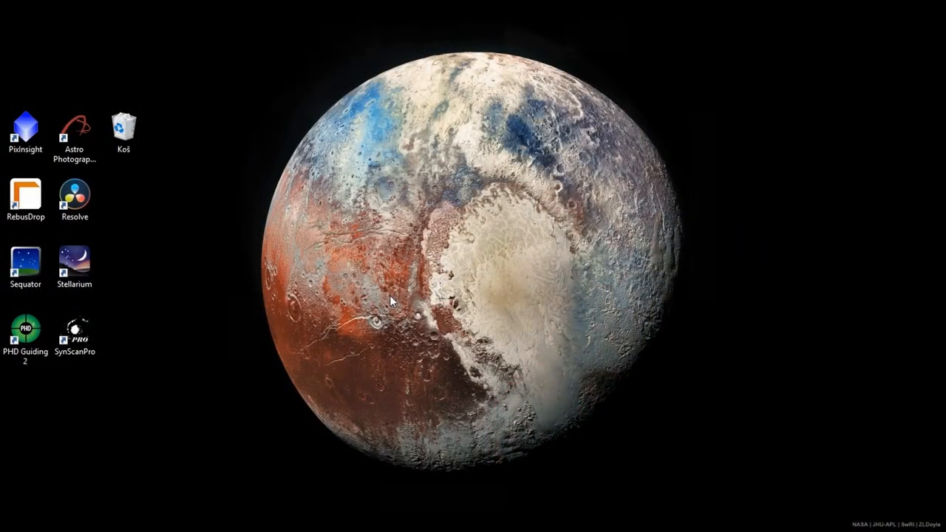
mouse_move(229, 448)
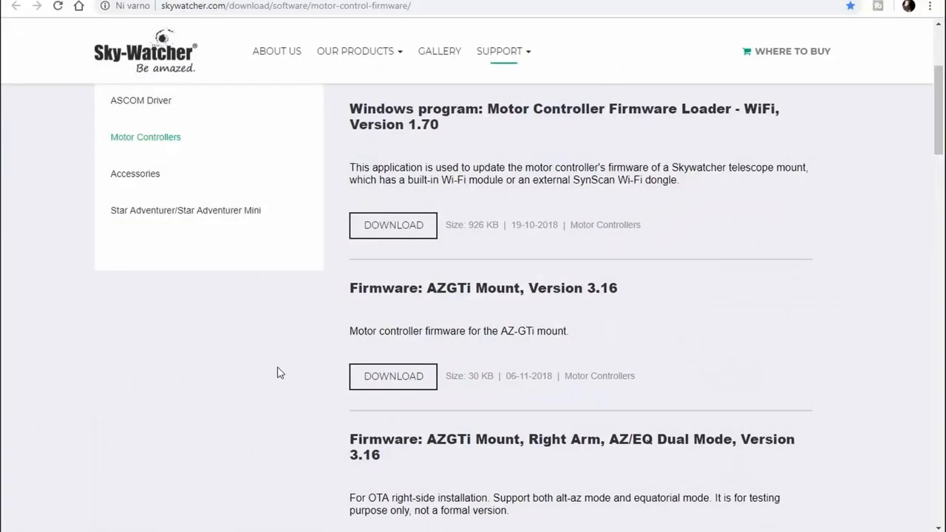
mouse_move(495, 155)
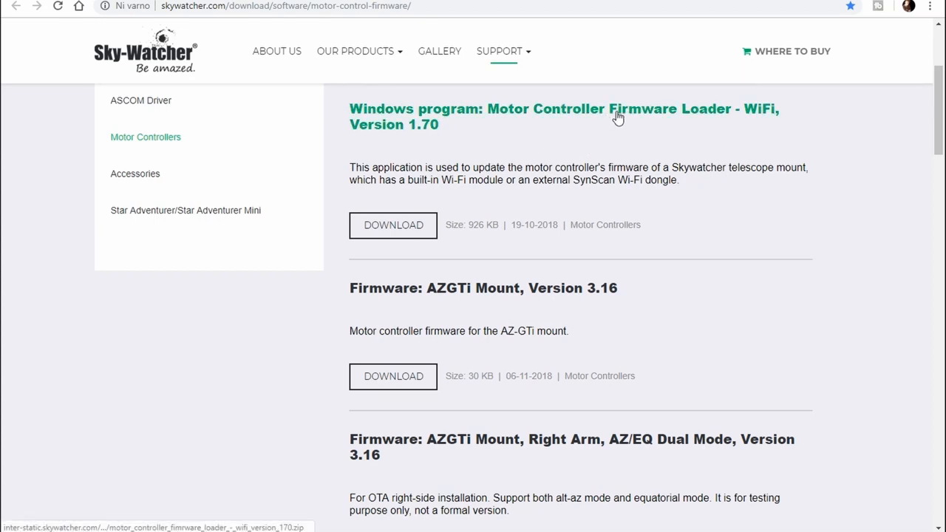
mouse_move(535, 446)
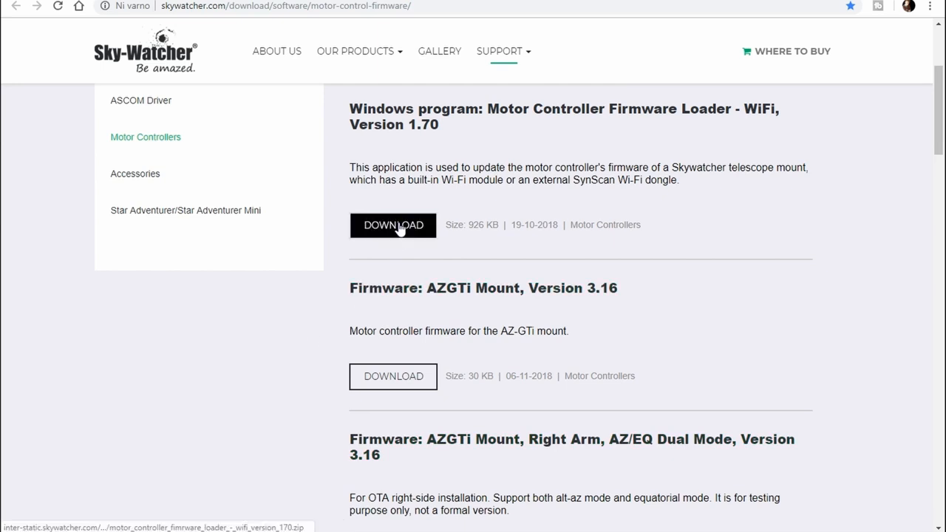
- Download the WiFi Motor Controller Firmware Loader and the AZGTi Right Arm dual-mode firmware 3.16 zips
click(393, 225)
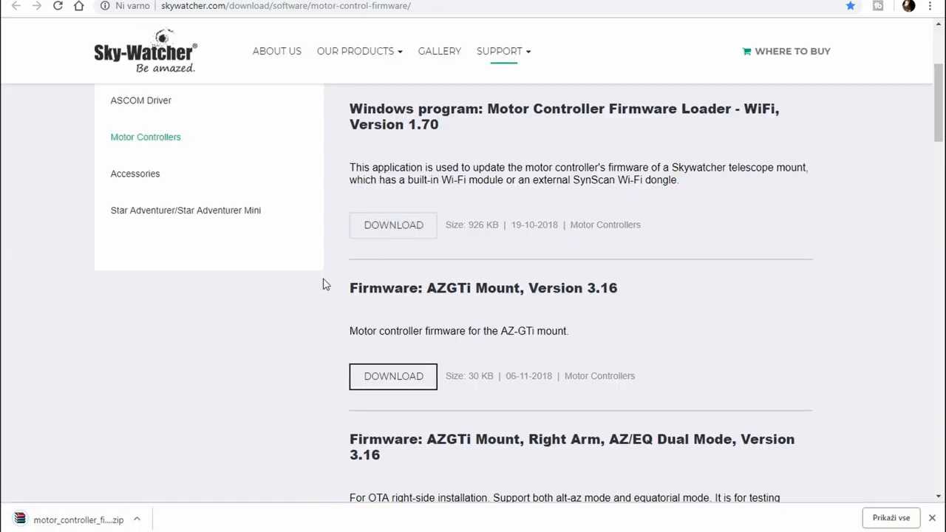
scroll(down, 3)
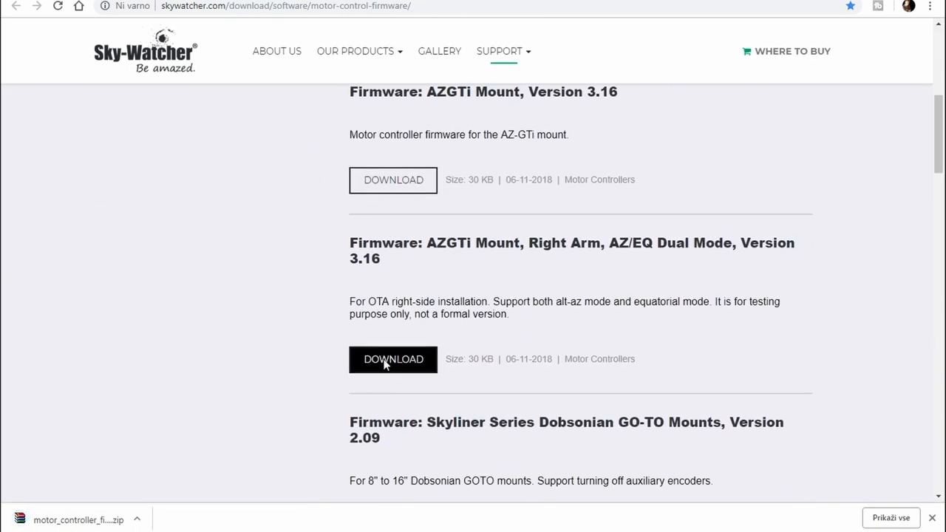
click(393, 359)
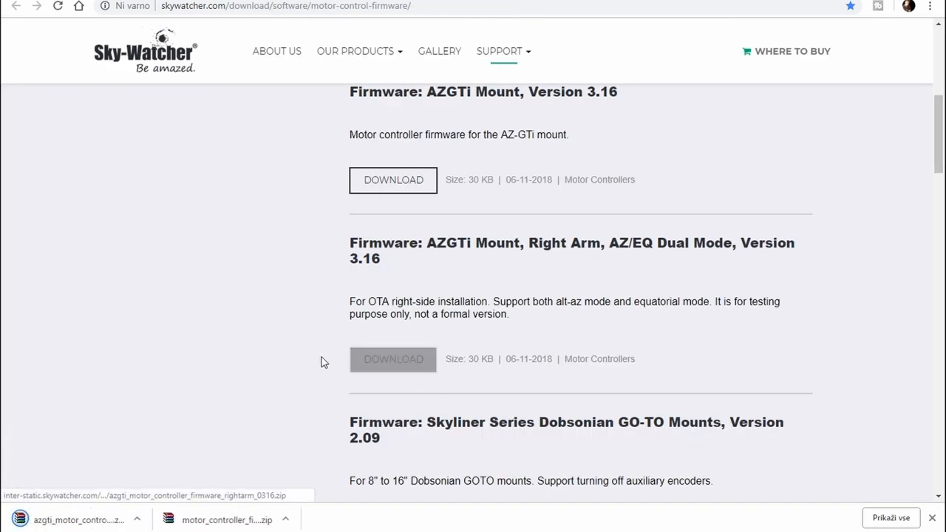
click(393, 359)
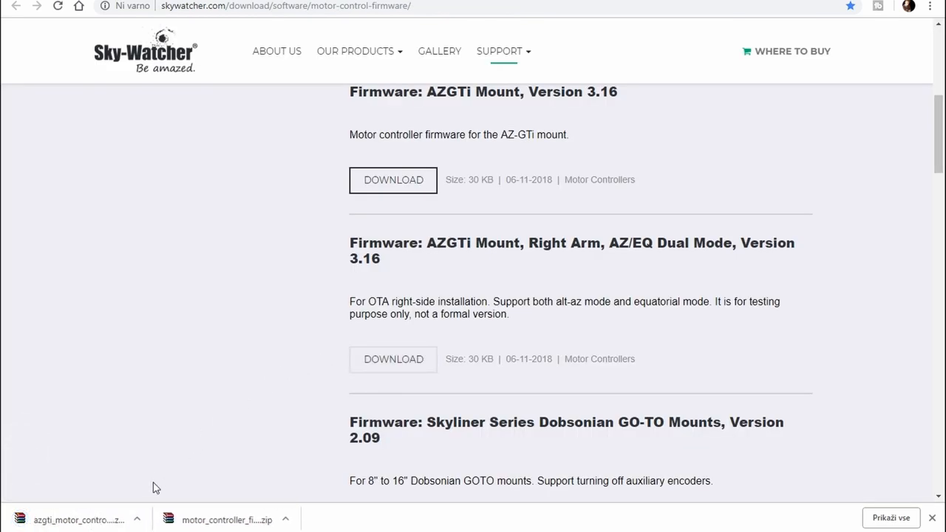
mouse_move(182, 456)
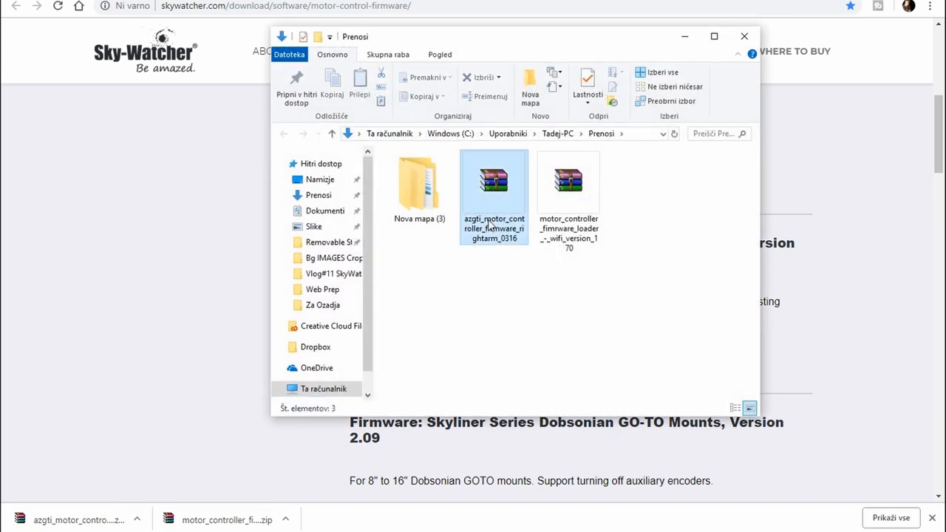
- Extract the firmware zip and the loader zip into their own Downloads folders with WinRAR
right_click(493, 184)
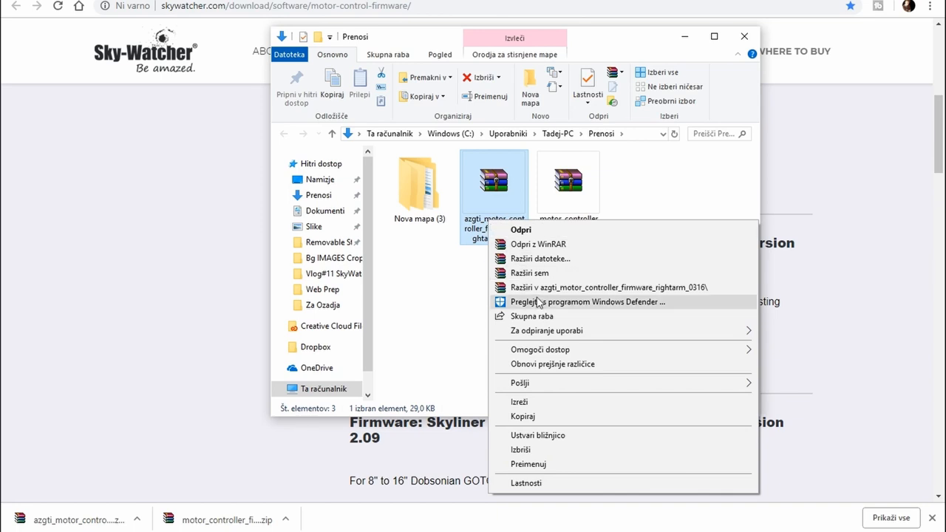
click(540, 294)
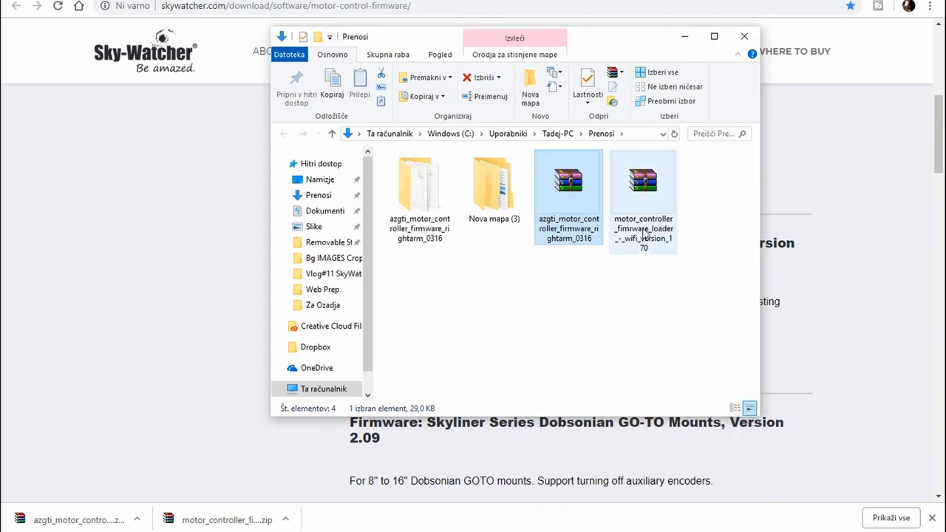
right_click(643, 185)
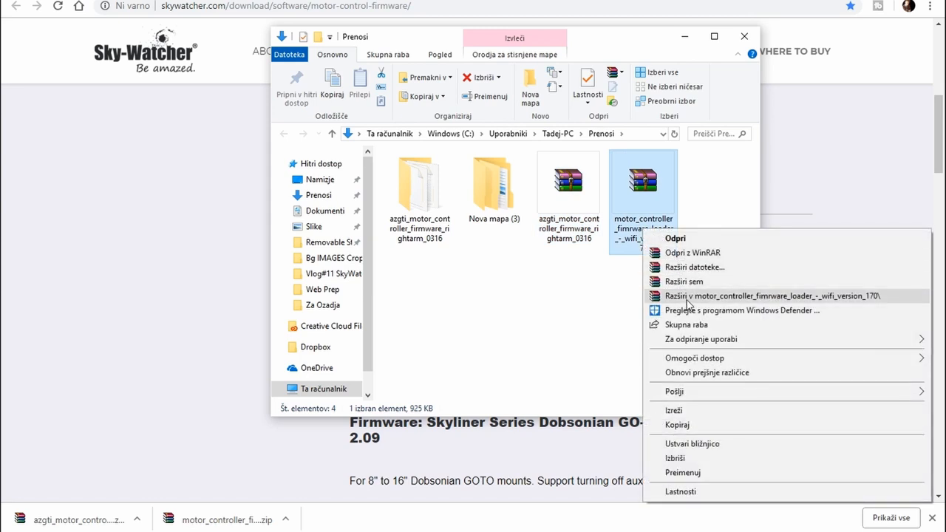
click(771, 296)
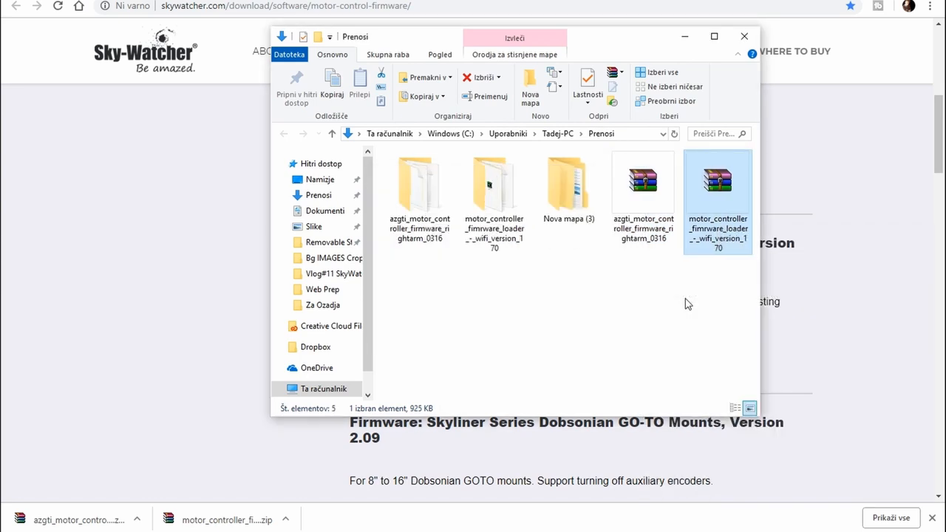
click(425, 296)
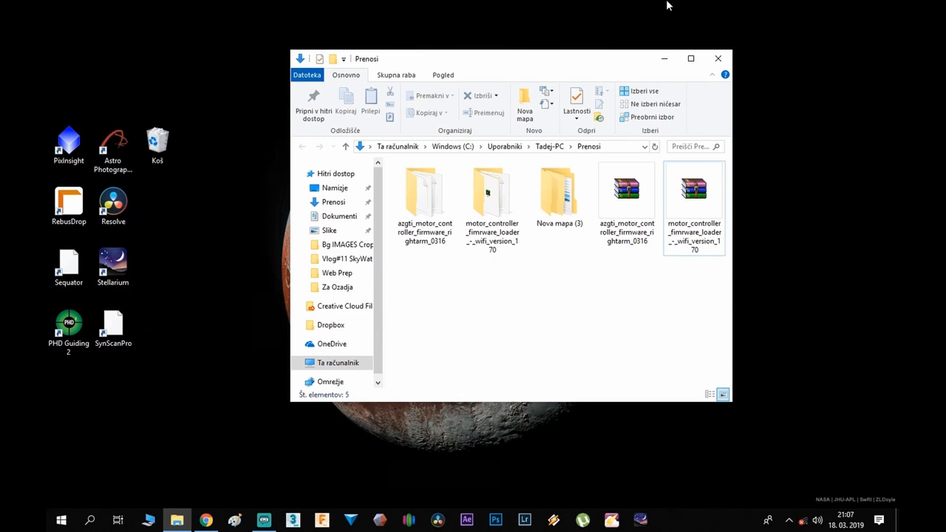
mouse_move(812, 483)
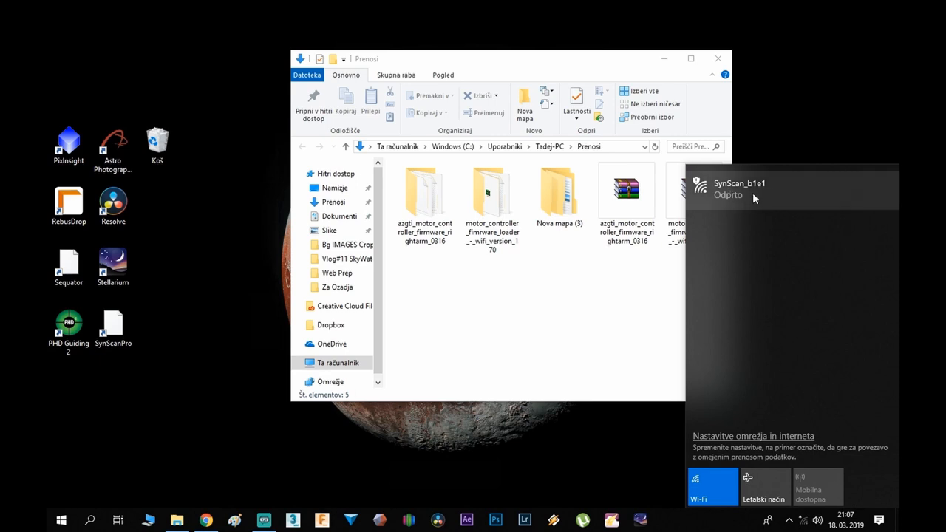
- Join the SynScan WiFi network and open the loader folder's Instructions file in Notepad
click(739, 188)
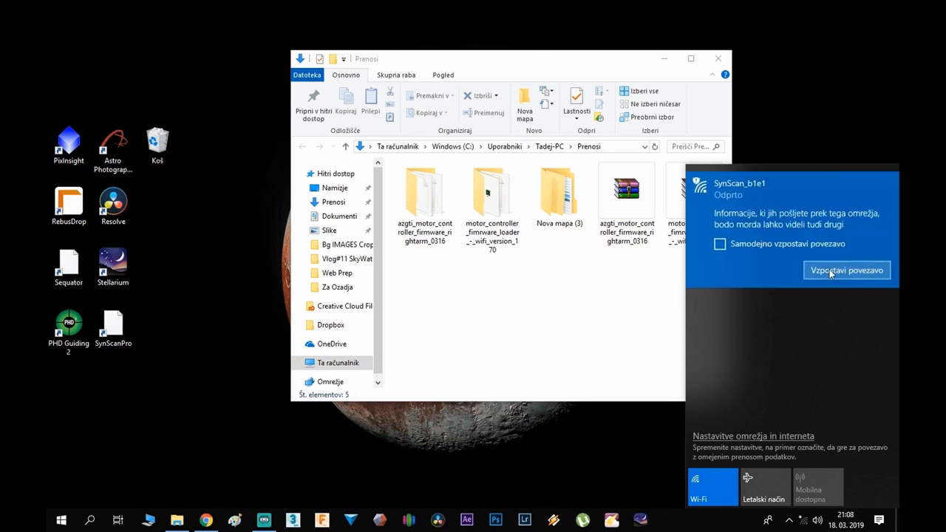
click(847, 270)
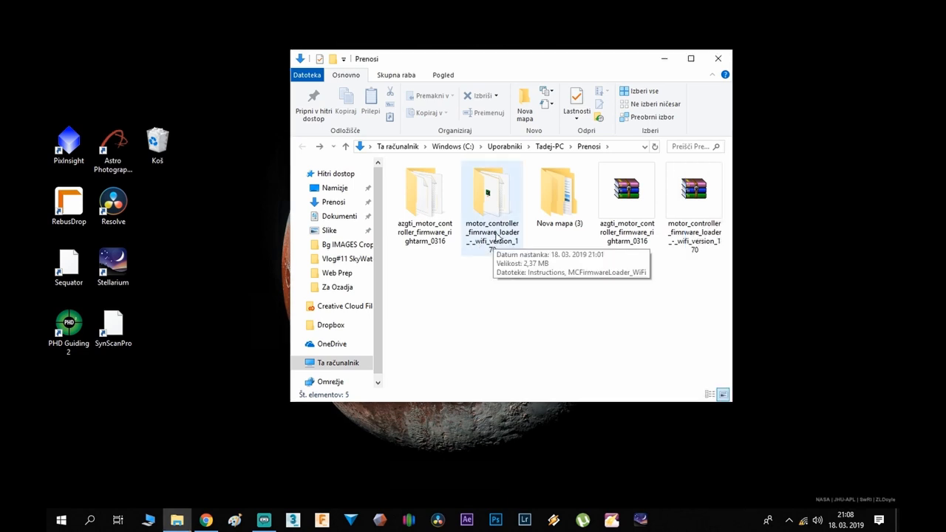
double_click(492, 192)
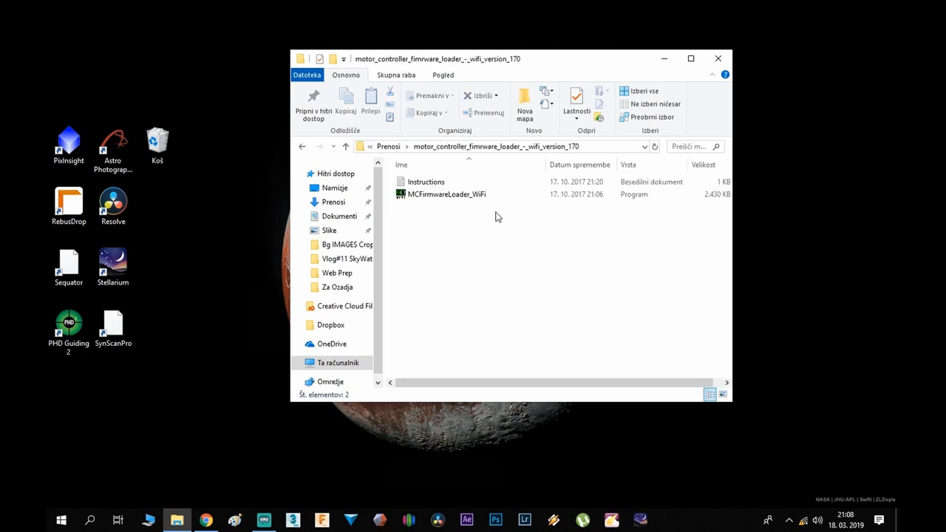
click(426, 181)
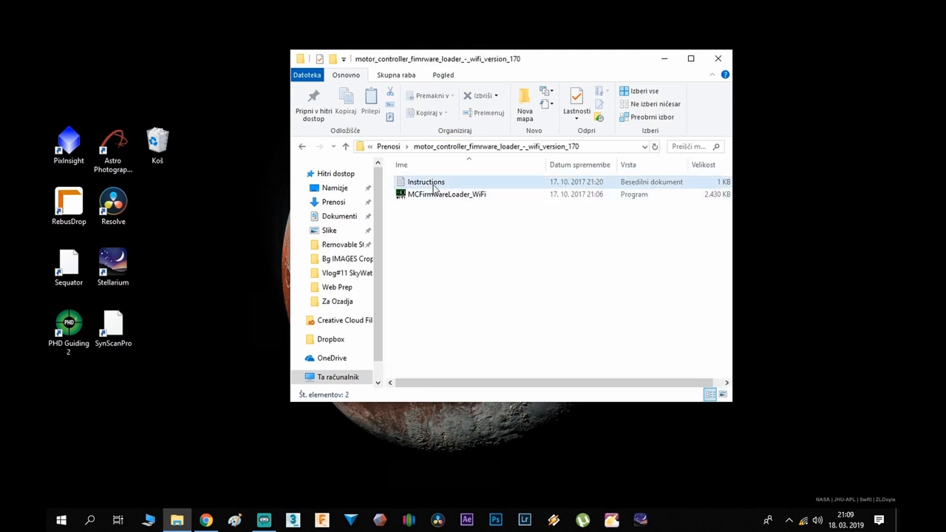
double_click(426, 181)
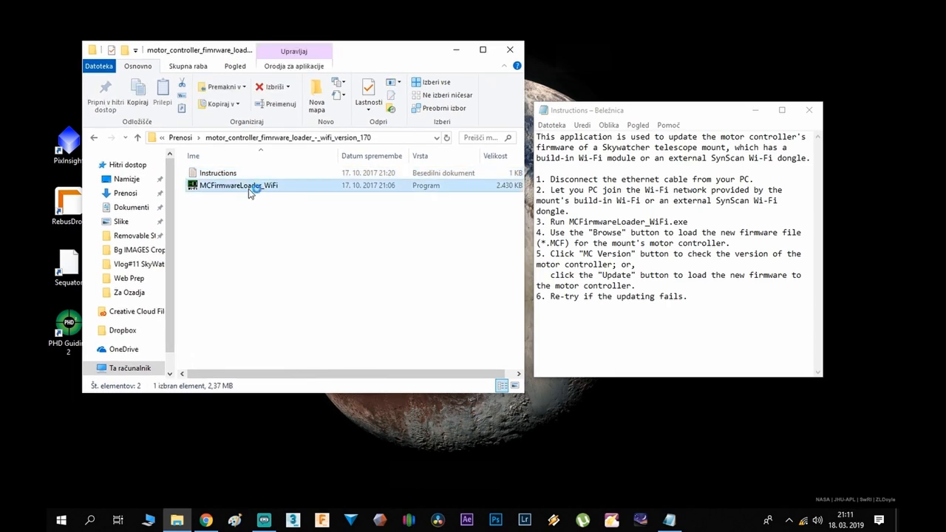
- Launch MCFirmwareLoader_WiFi and load AZGTi_RightArm_AZ_EQ_V0316.mcf from the extracted Downloads folder
double_click(239, 185)
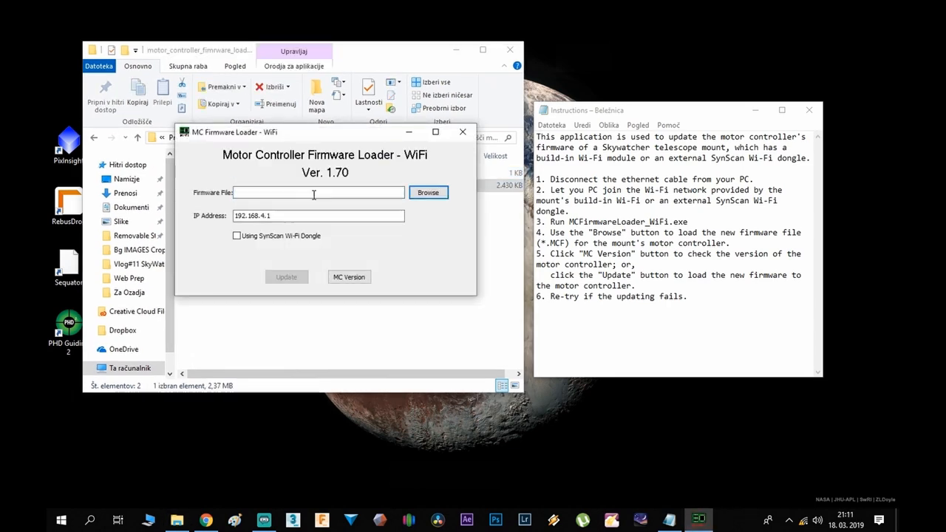
click(428, 192)
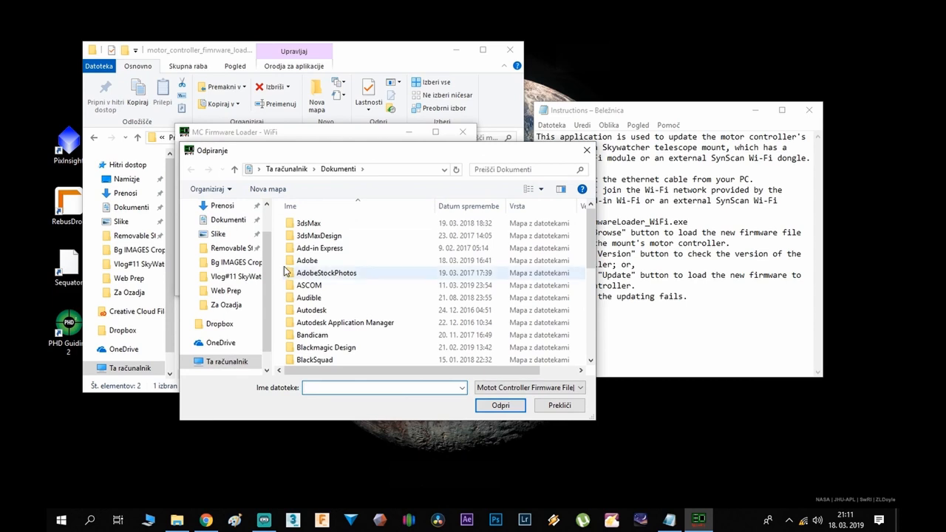
click(222, 205)
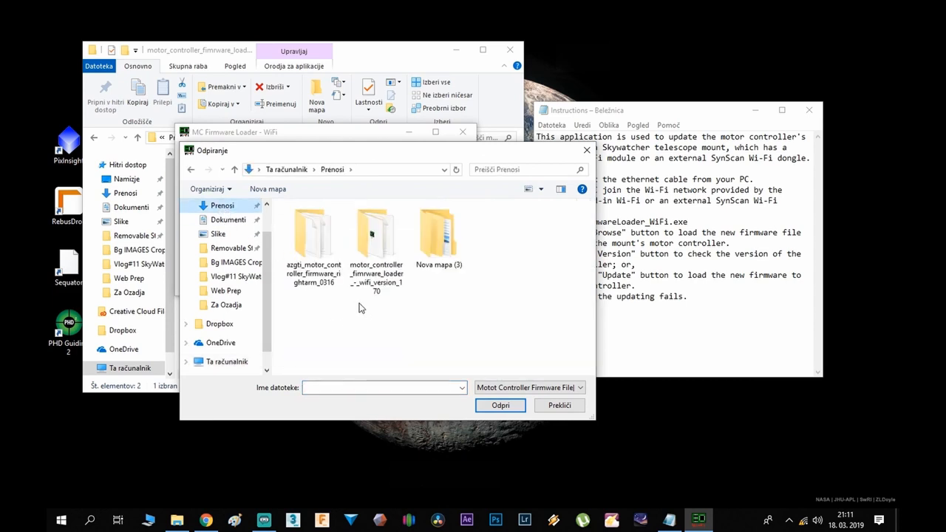
double_click(313, 233)
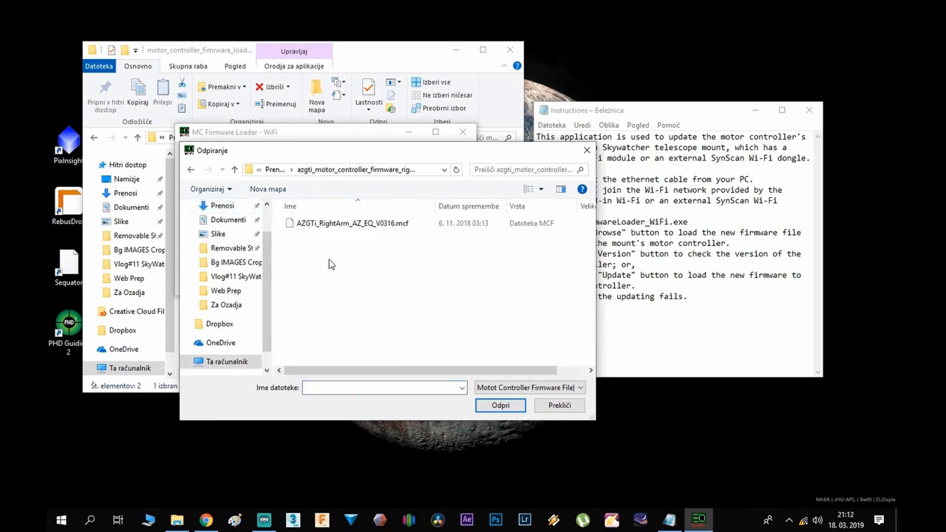
click(349, 223)
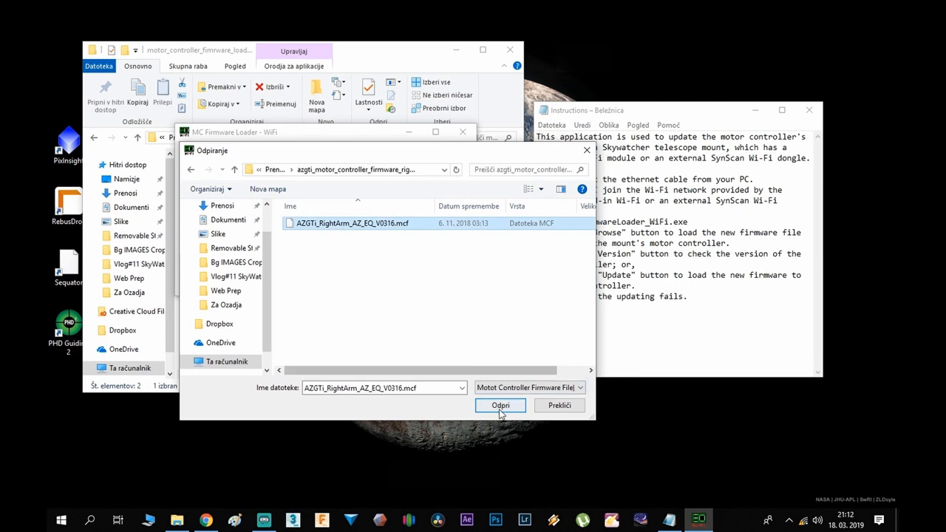
click(501, 405)
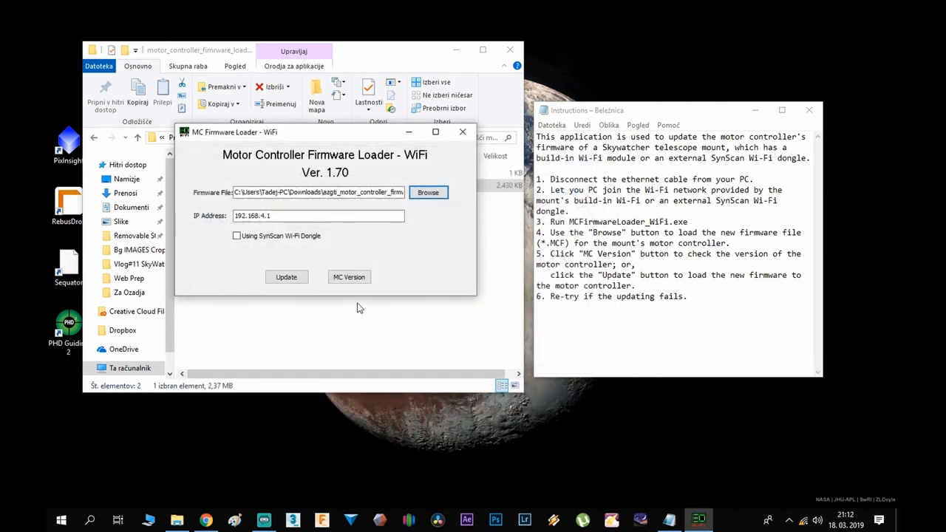
- Check the mount's firmware version and flash the V0316 firmware until Update Complete
click(349, 276)
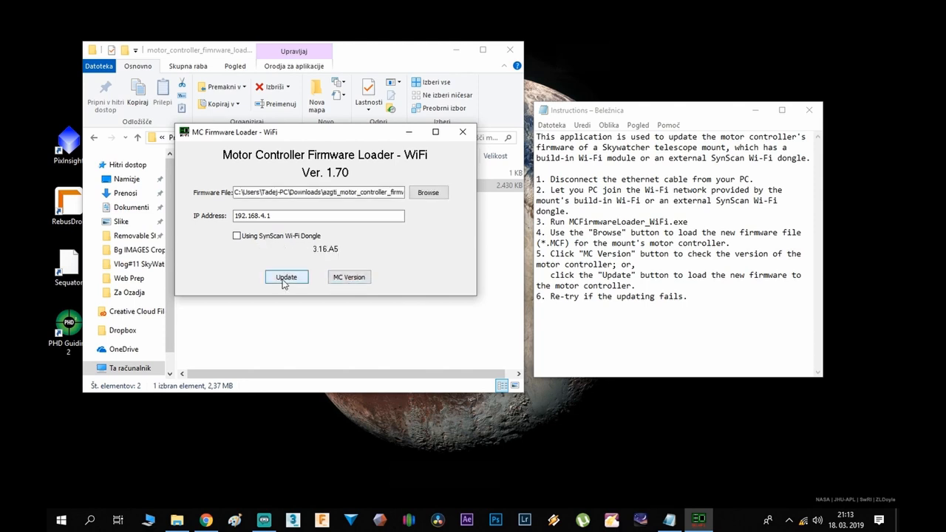
click(287, 277)
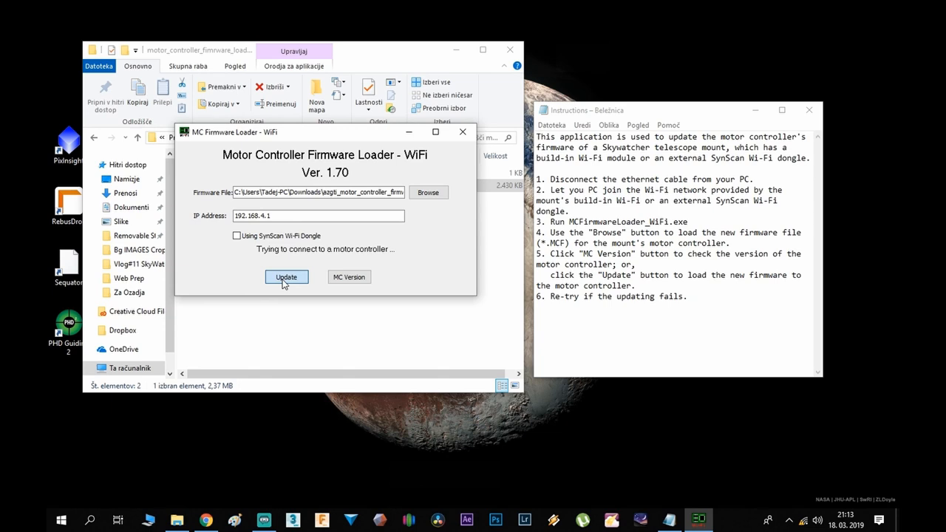
click(287, 277)
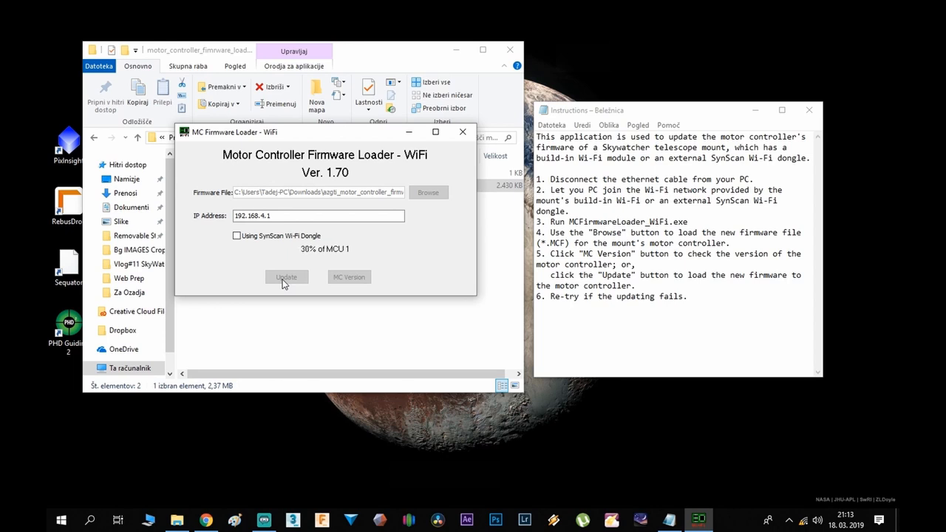
click(286, 276)
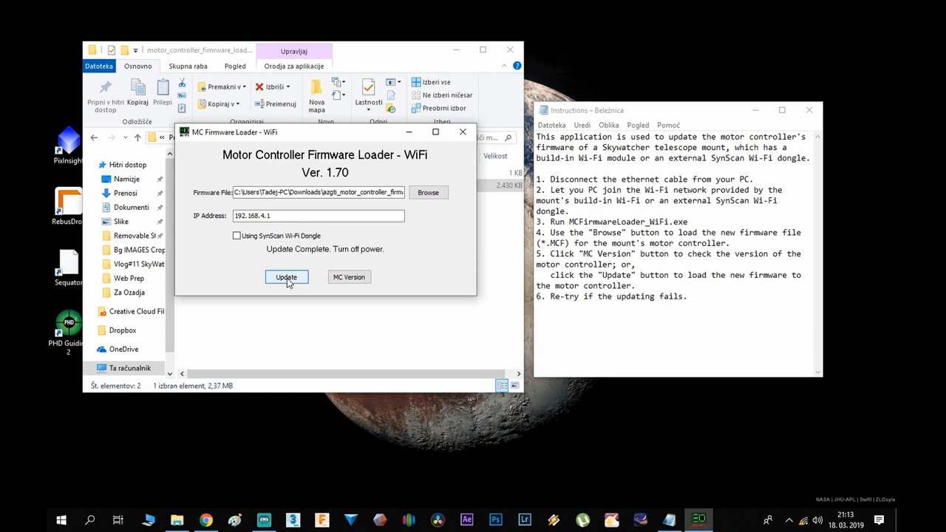
click(463, 132)
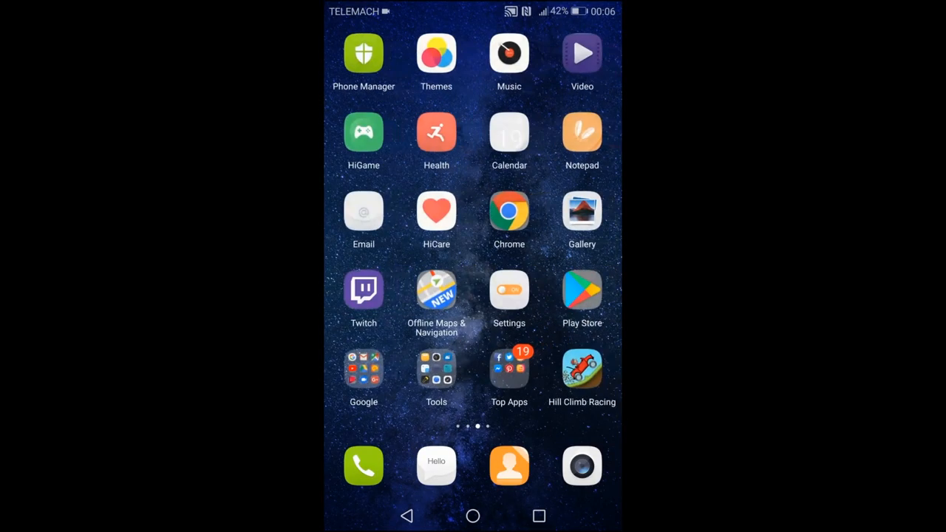
click(509, 290)
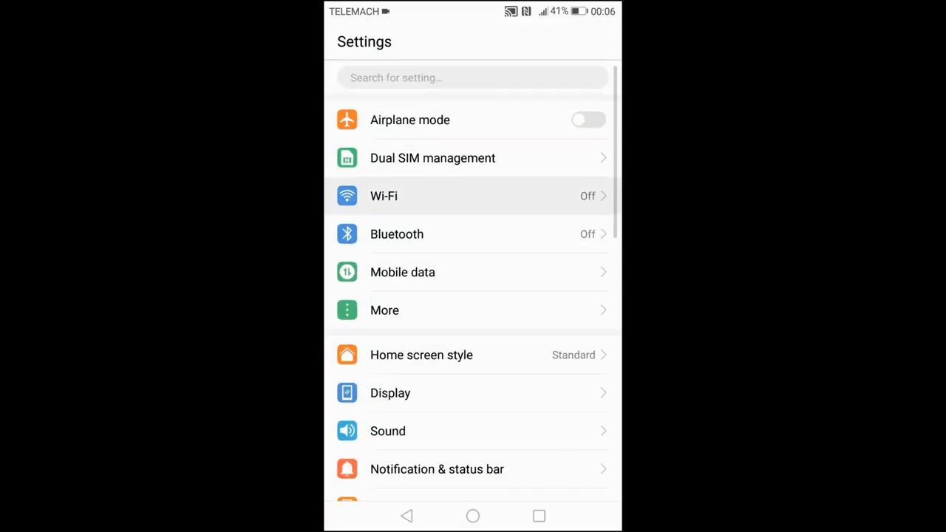
- Connect the phone to the SynScan_b1e1 Wi-Fi network and launch SynScan Pro
click(384, 196)
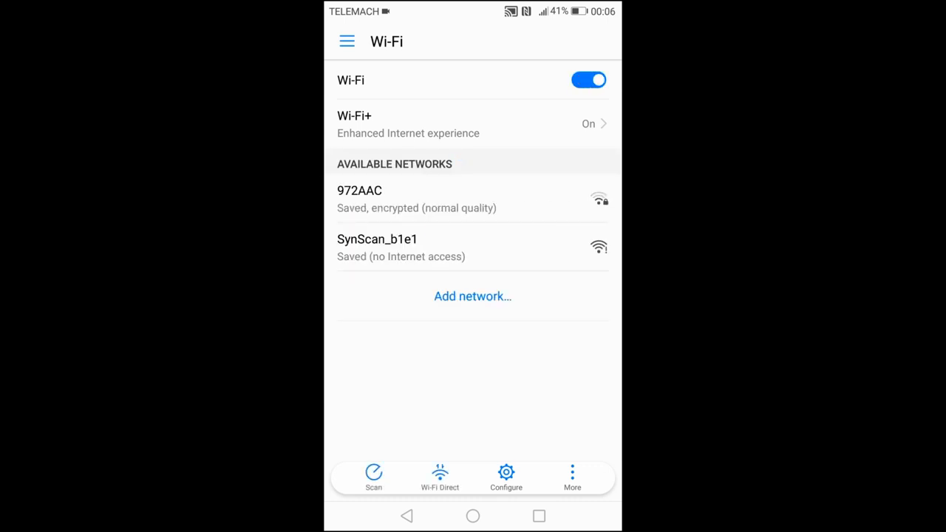
click(377, 248)
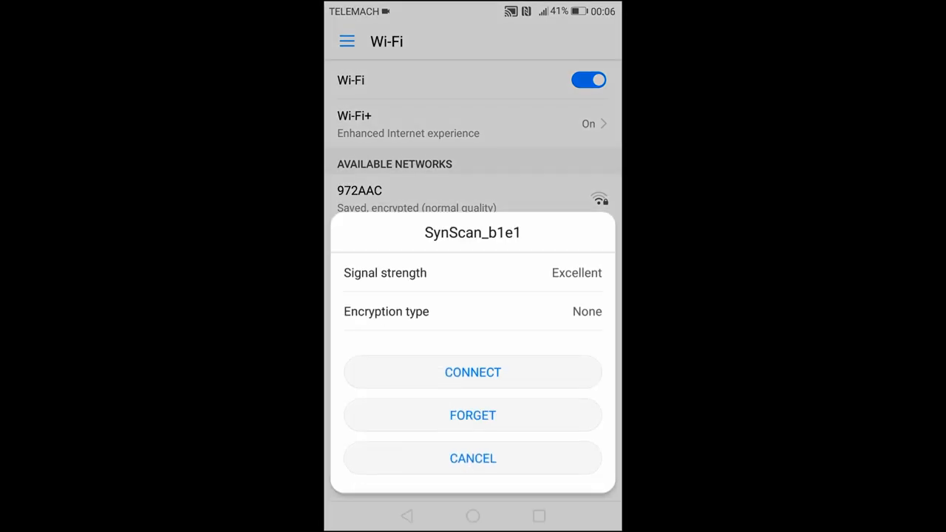
click(473, 372)
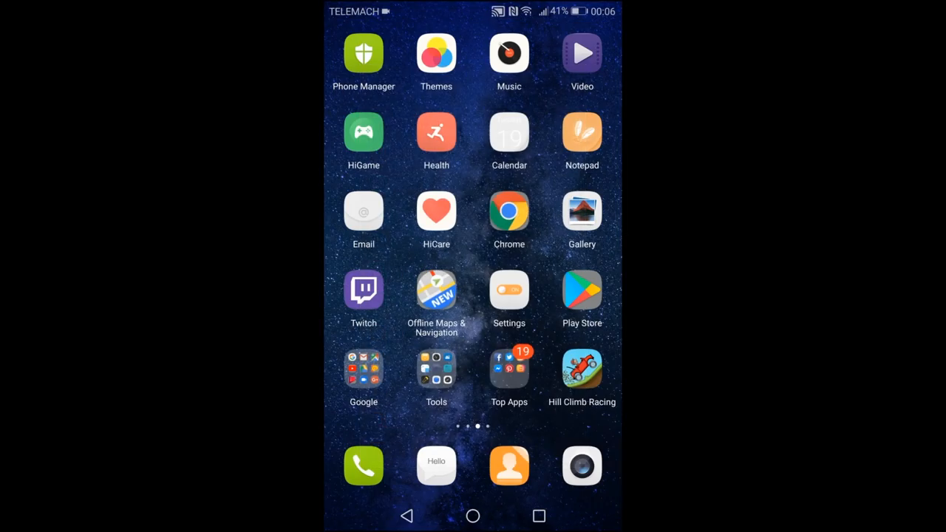
scroll(left, 3)
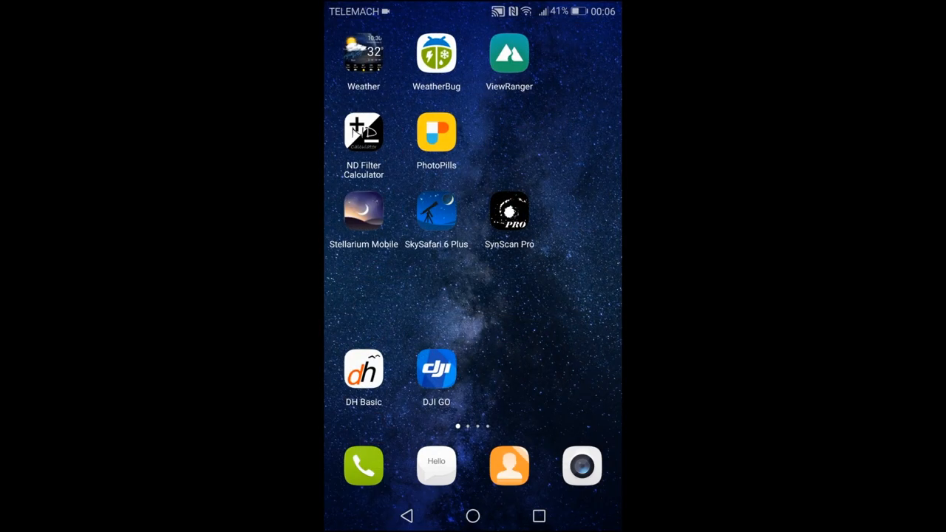
click(509, 211)
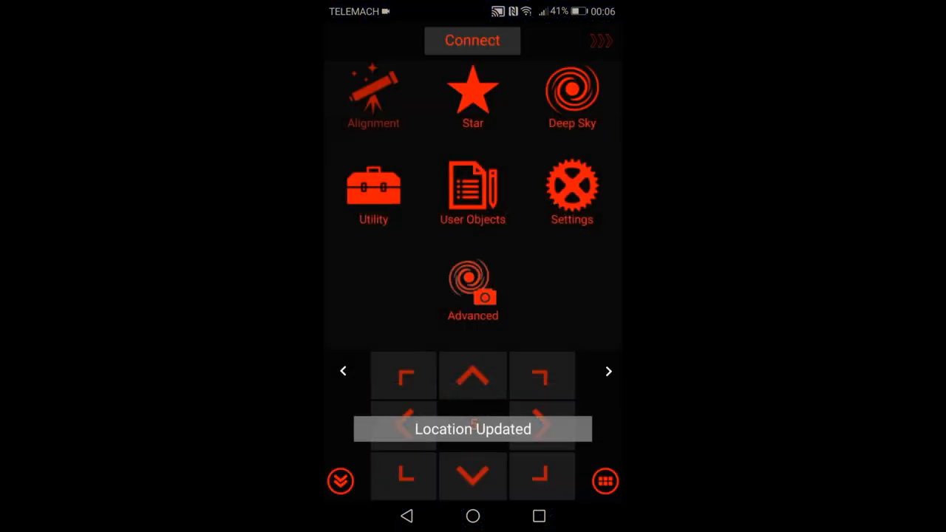
- Connect SynScan Pro in Equatorial Mode and set up 3-Star Alignment with Vega, Spica, Regulus
click(473, 41)
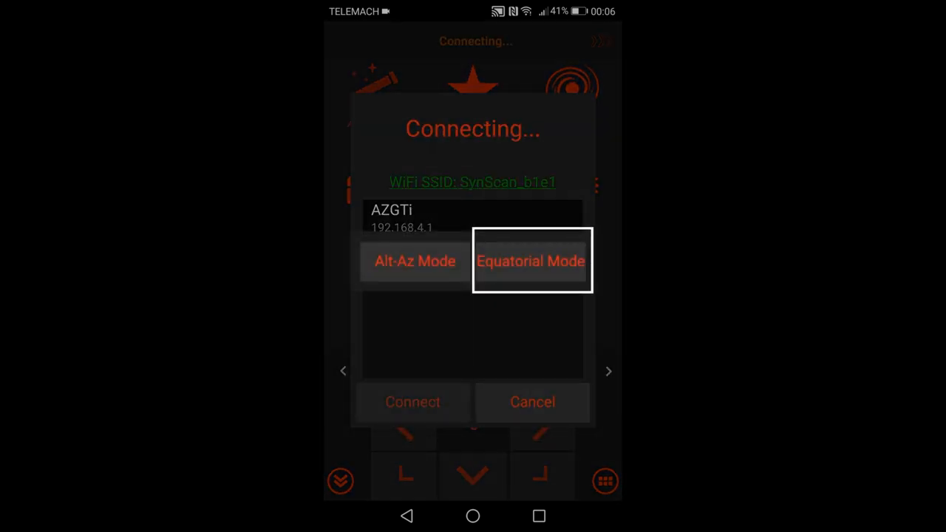
click(412, 402)
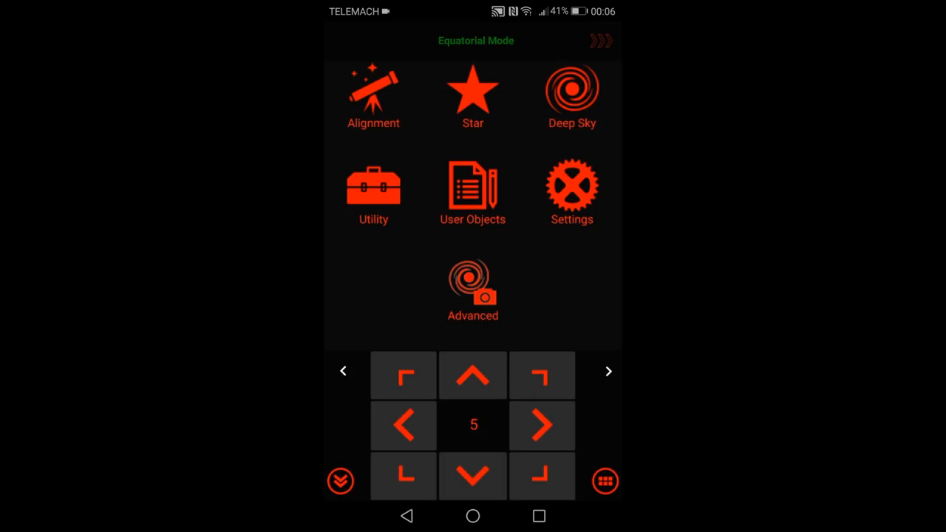
click(374, 96)
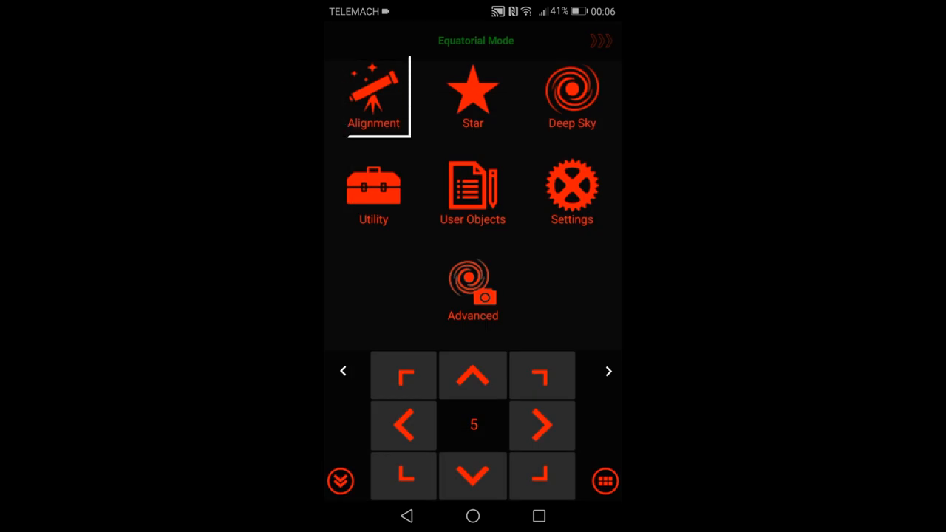
click(373, 96)
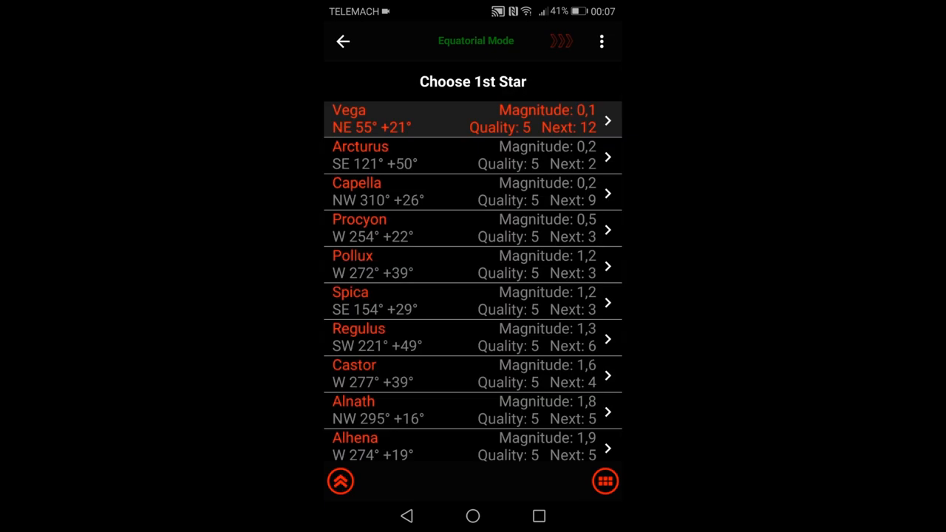
click(473, 119)
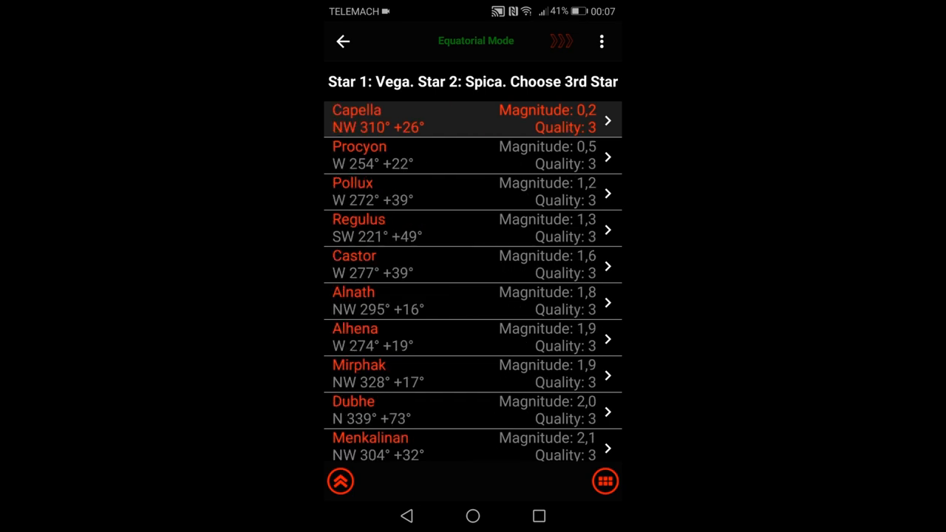
click(358, 228)
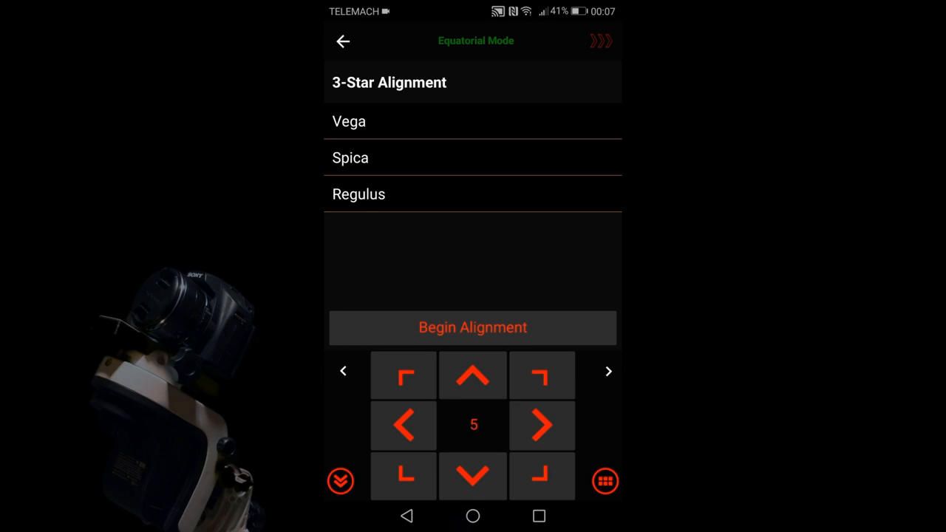
- Begin alignment and confirm Vega, Spica and Regulus in turn once each is centred
click(349, 122)
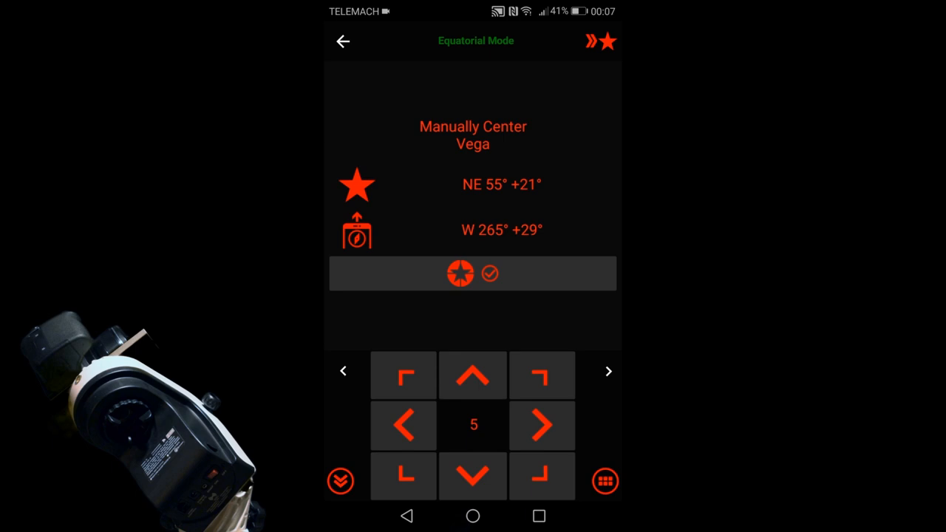
click(542, 425)
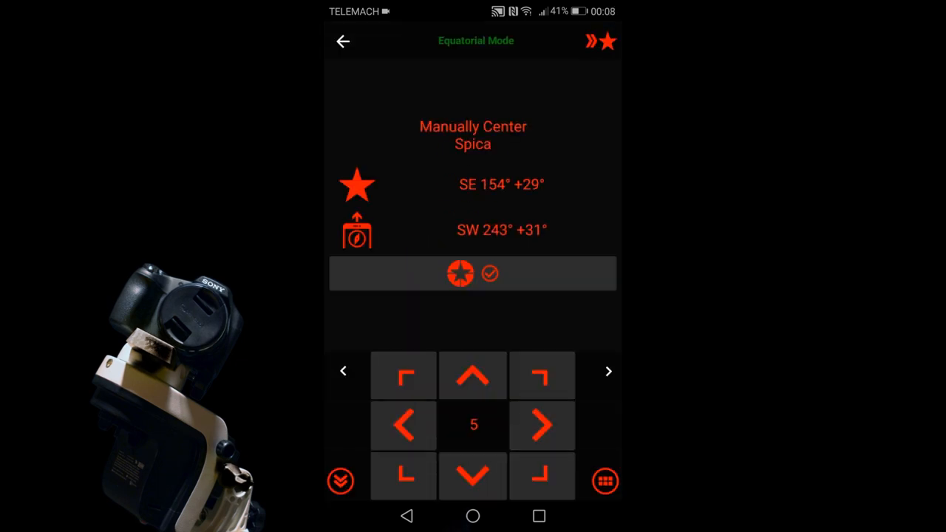
click(491, 273)
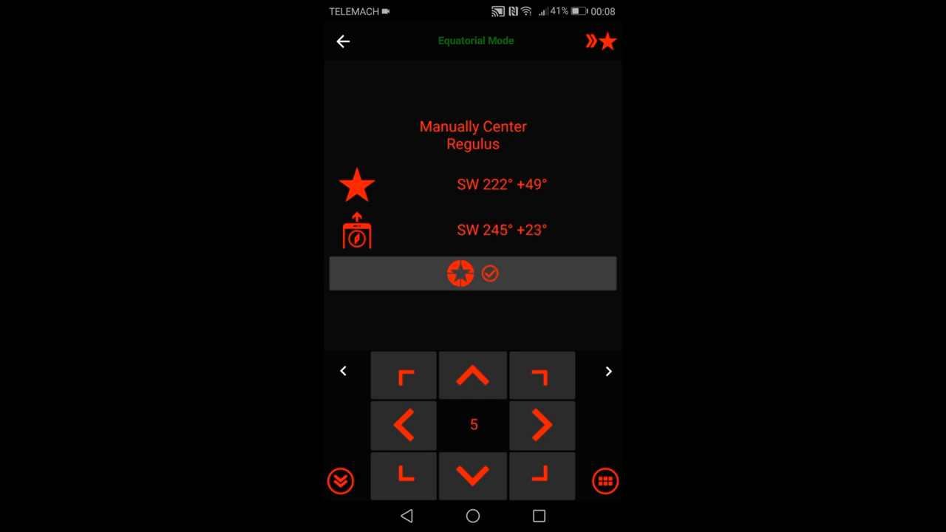
click(490, 274)
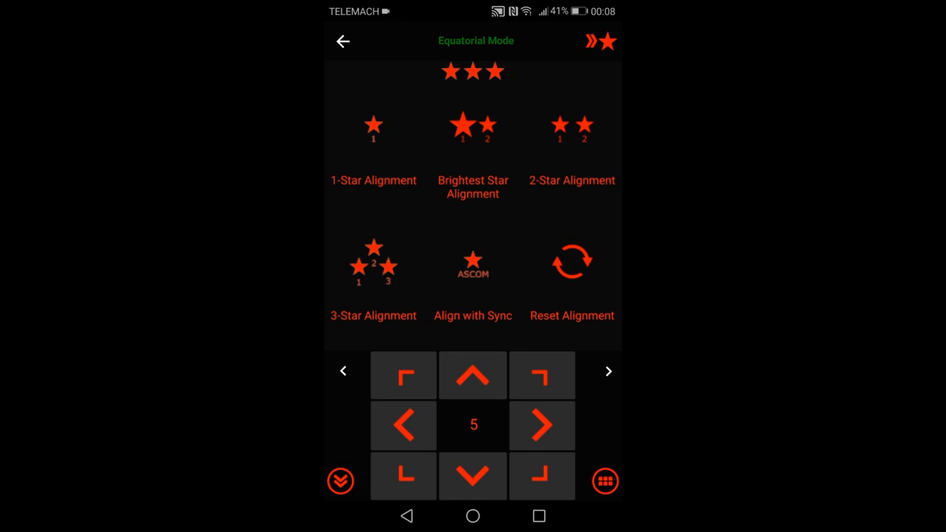
- Find the Heart nebula under Named Deep Sky Objects and send the mount there
click(342, 41)
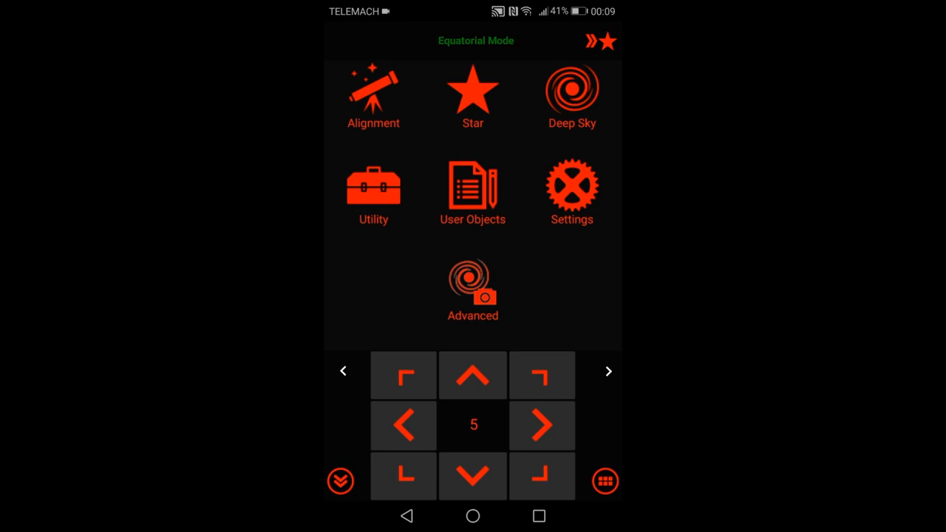
click(571, 96)
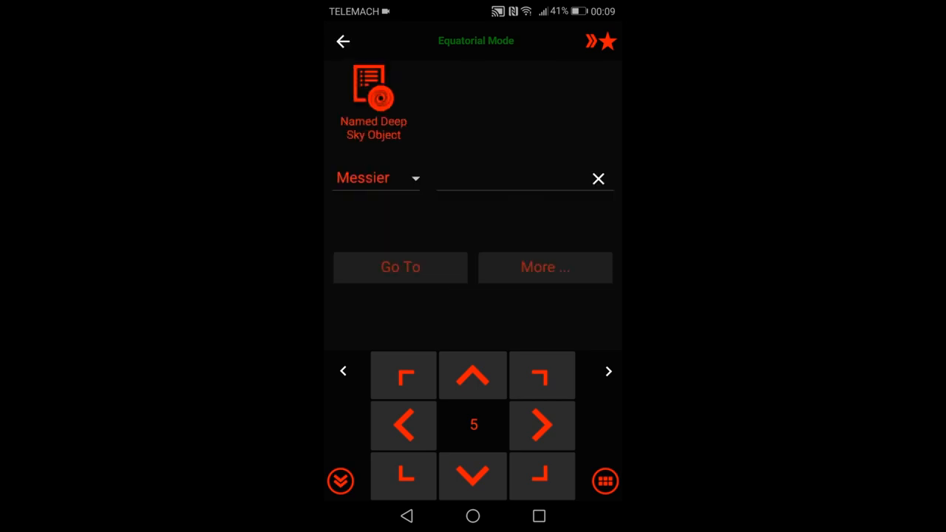
click(544, 267)
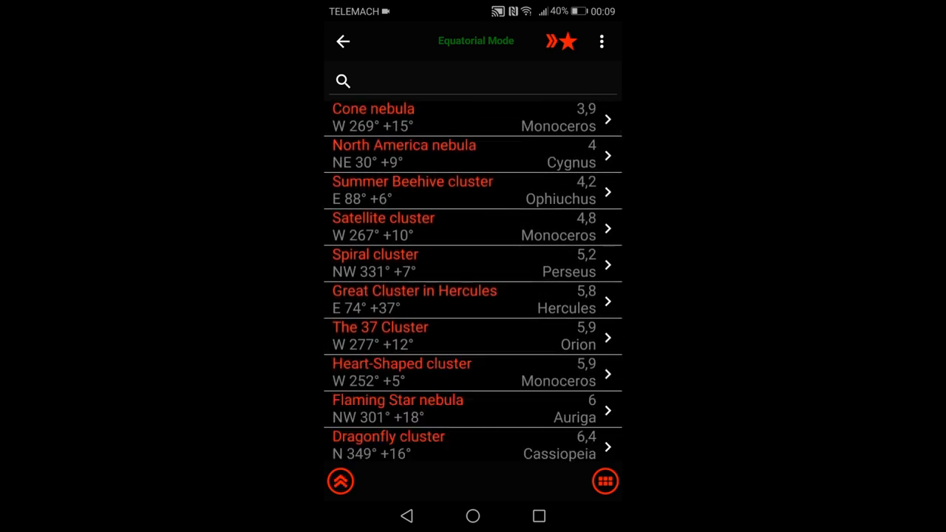
text(He)
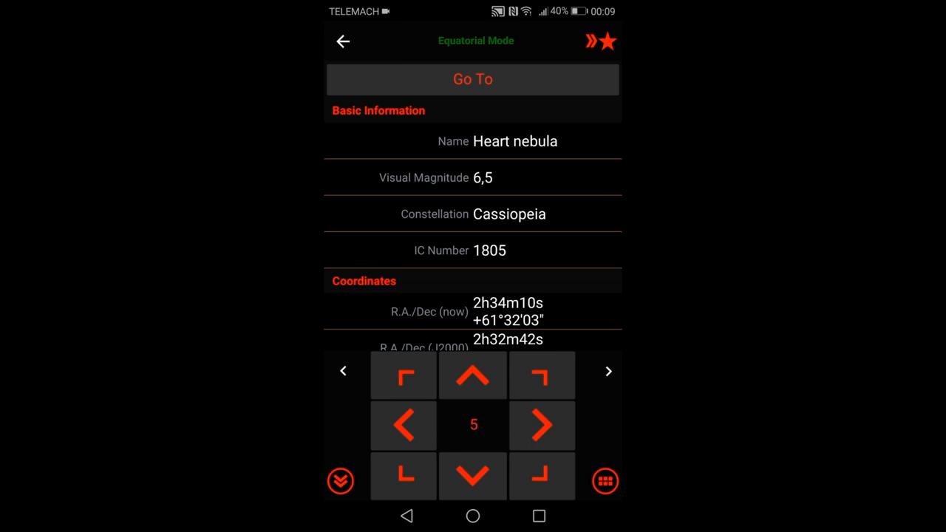
click(473, 79)
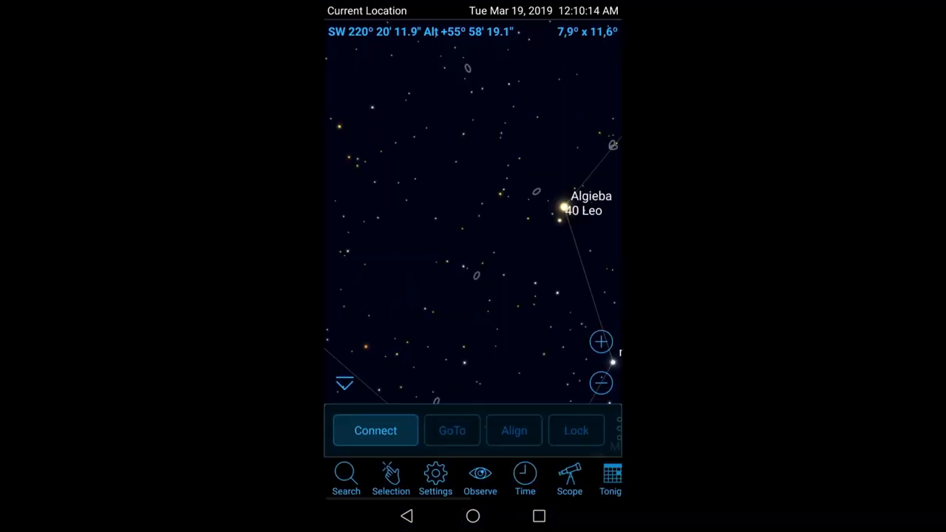
- Verify SkySafari scope setup: SkyWatcher SynScan, Equatorial GoTo (German) mount, WiFi connection
click(435, 479)
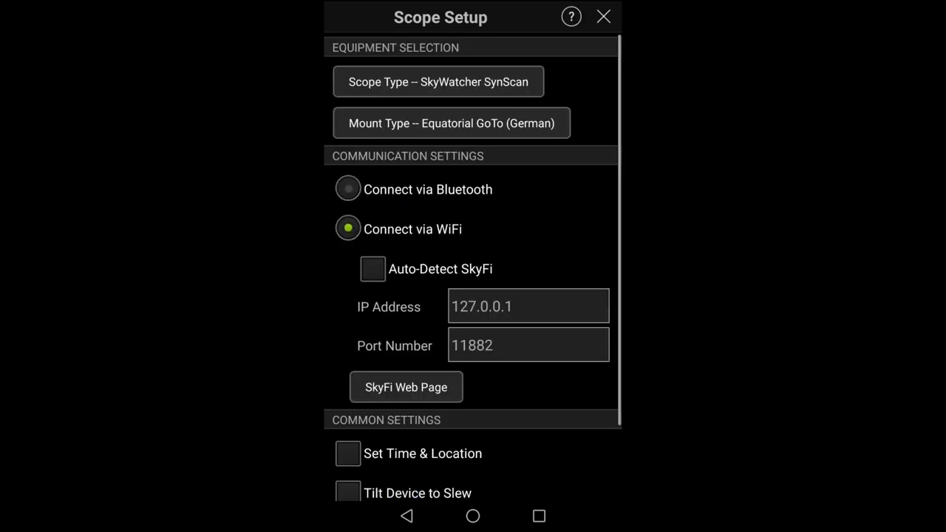
click(437, 82)
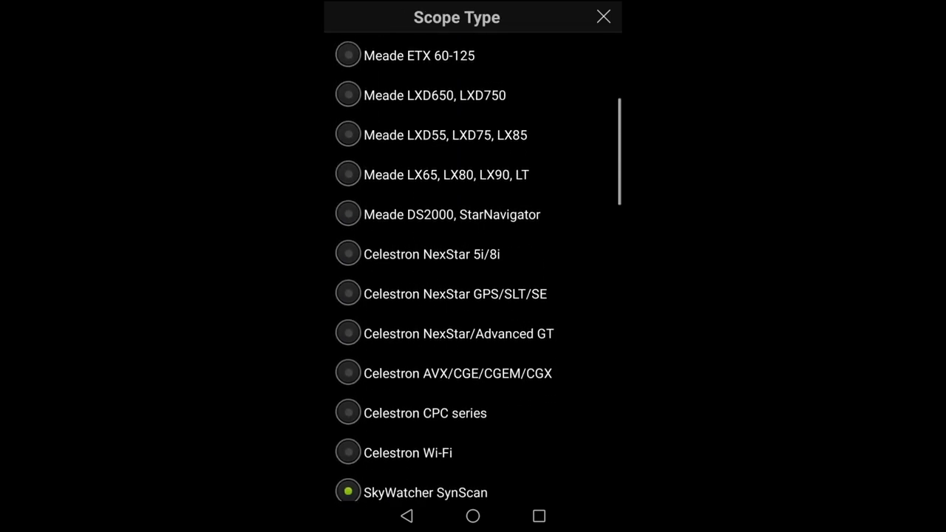
scroll(down, 3)
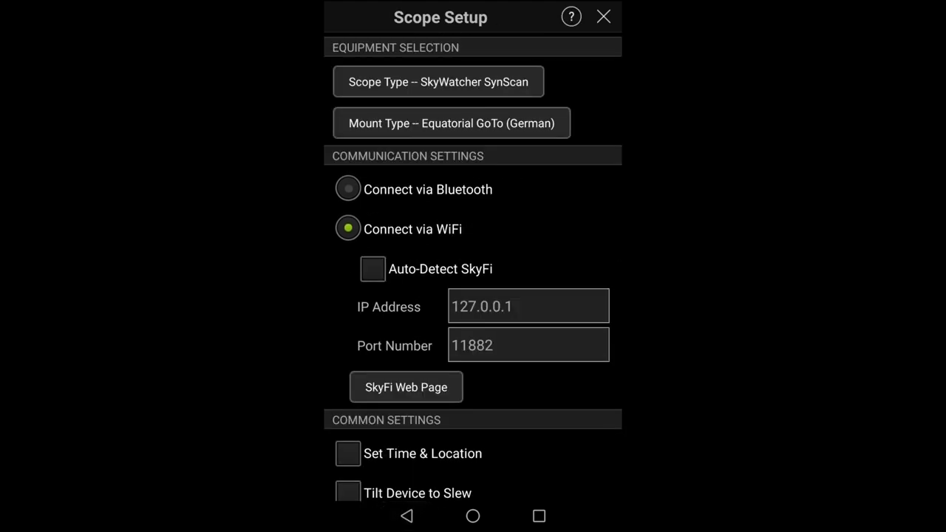
click(451, 122)
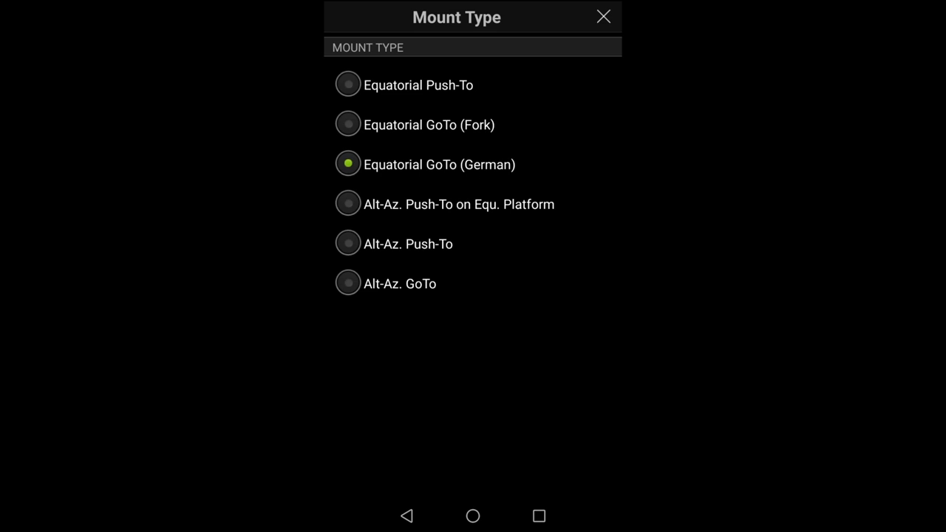
click(348, 164)
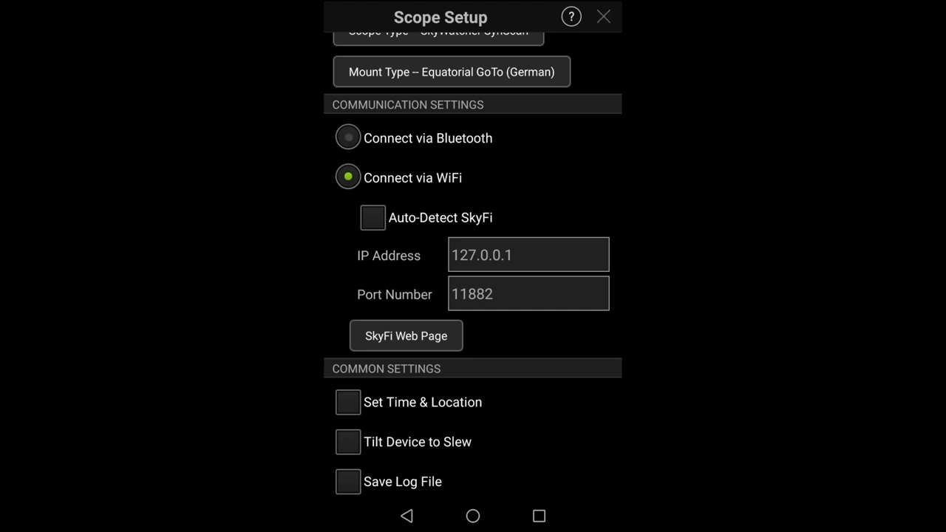
click(603, 16)
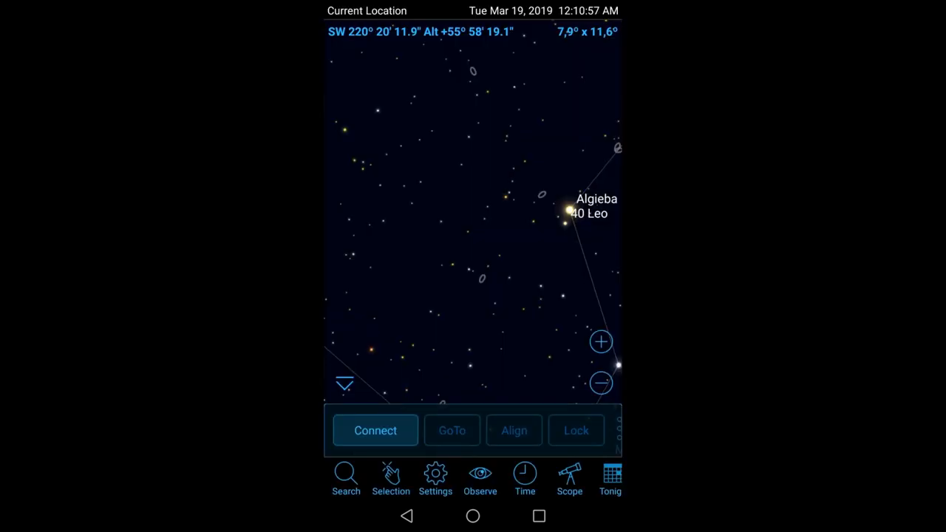
- Connect SkySafari to the mount, pan to Cederblad 214 and slew the telescope to it
click(375, 430)
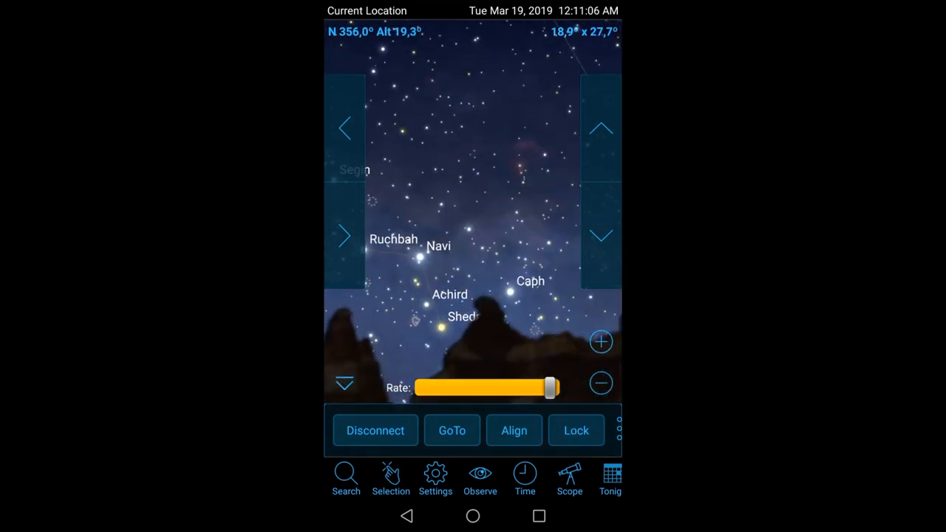
drag(473, 148, 473, 296)
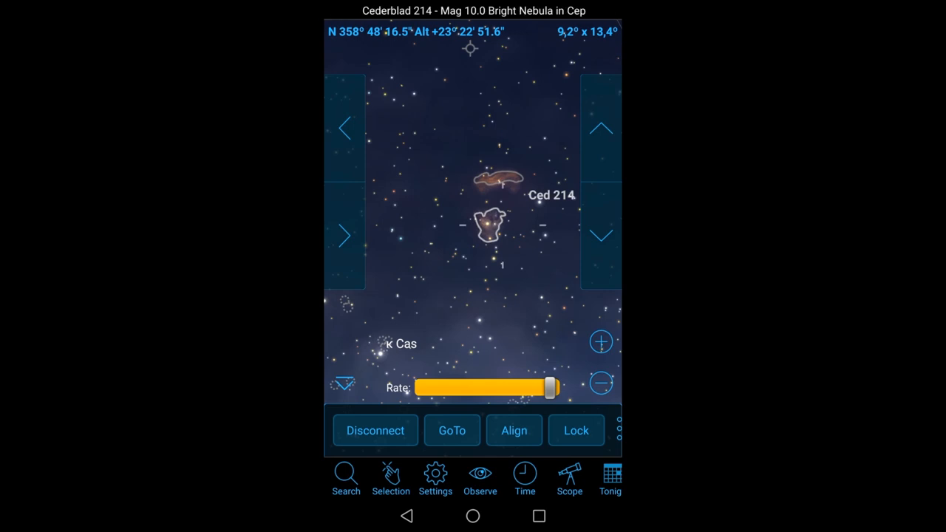
click(452, 430)
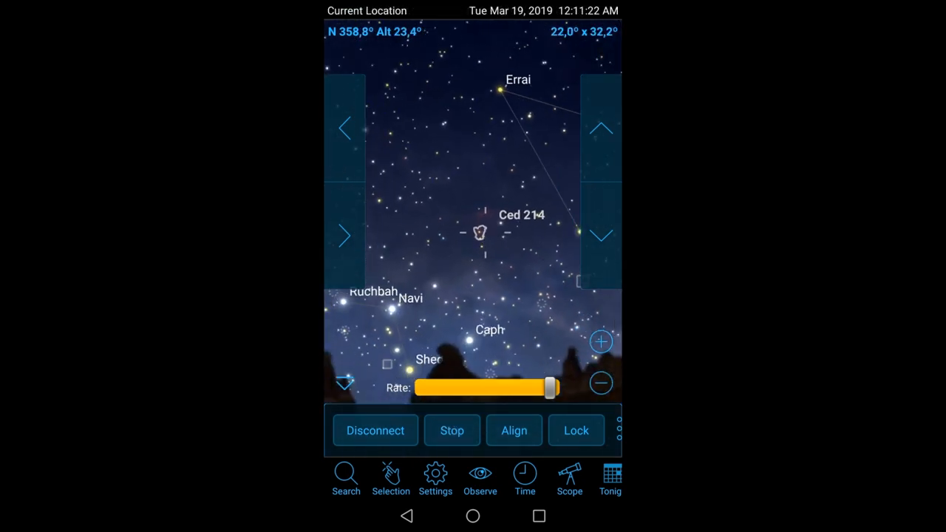
click(479, 233)
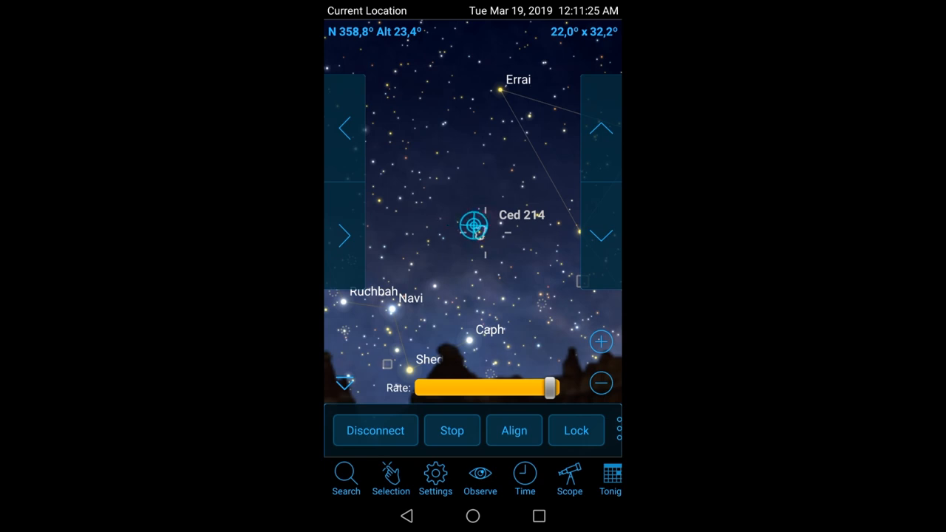